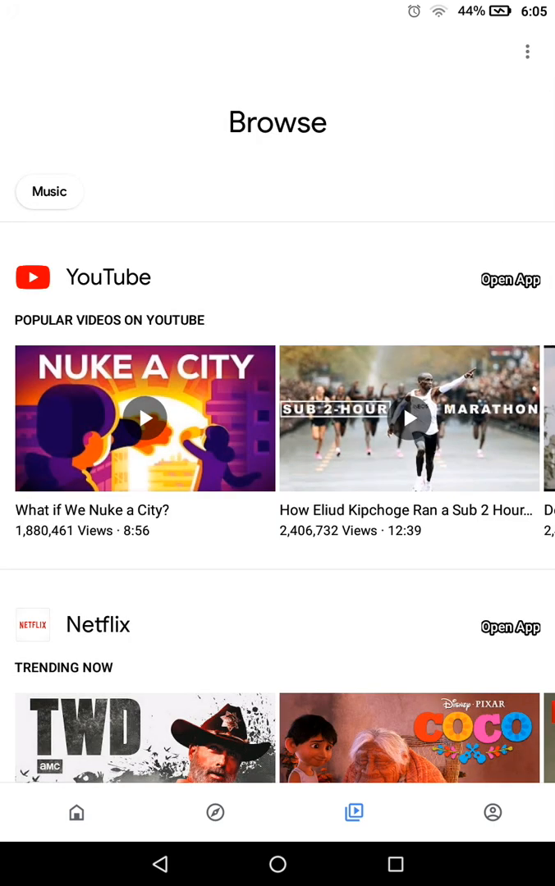
- Return to the home overview listing bedroom devices, speaker groups and the Chromecast Ultra
left_click(76, 812)
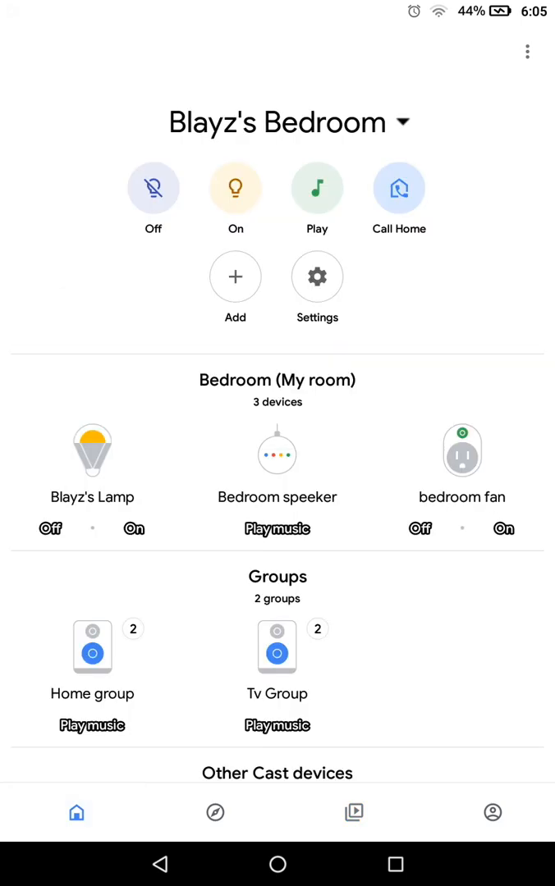
scroll("down", 3)
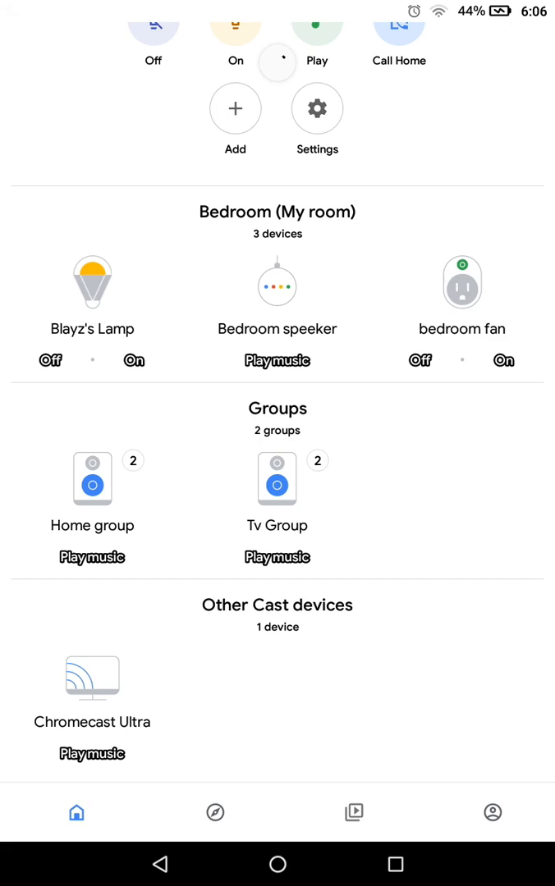
left_click(275, 283)
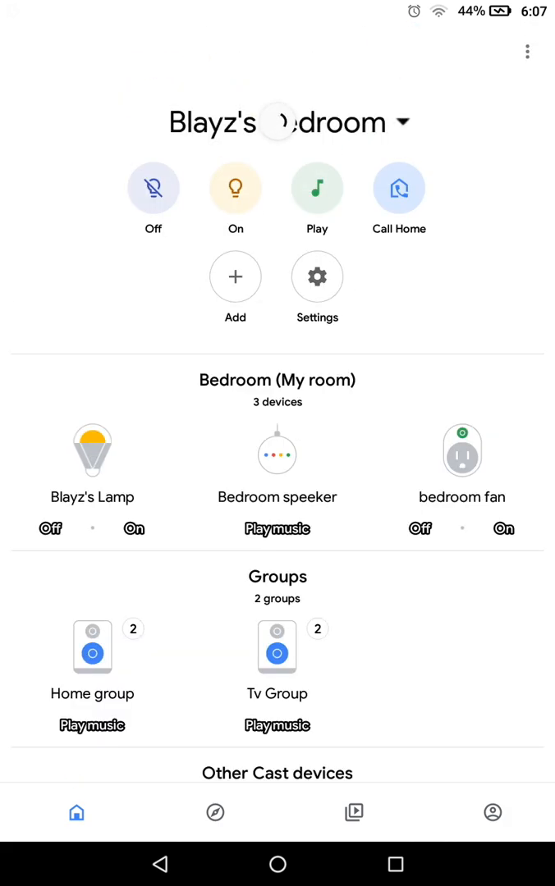
- Go into the Bedroom speaker's device settings and choose its Equalizer option
left_click(276, 452)
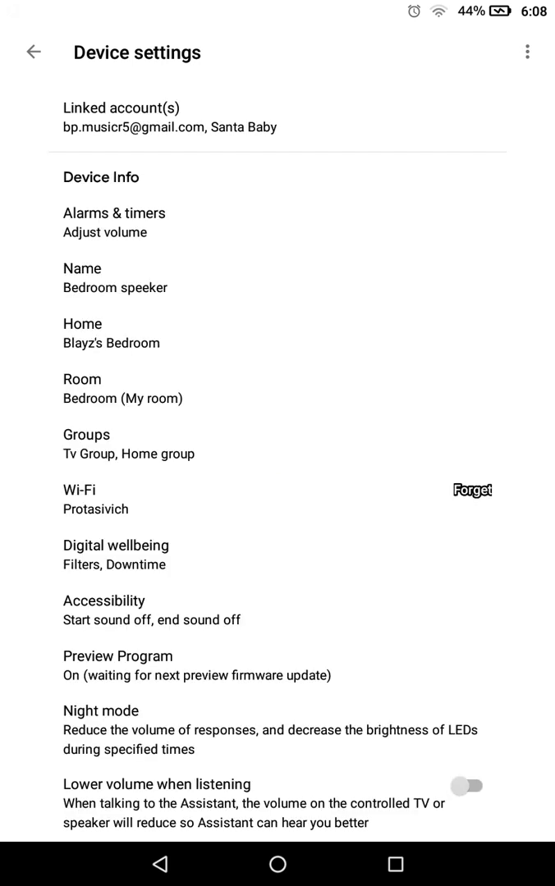
scroll("down", 3)
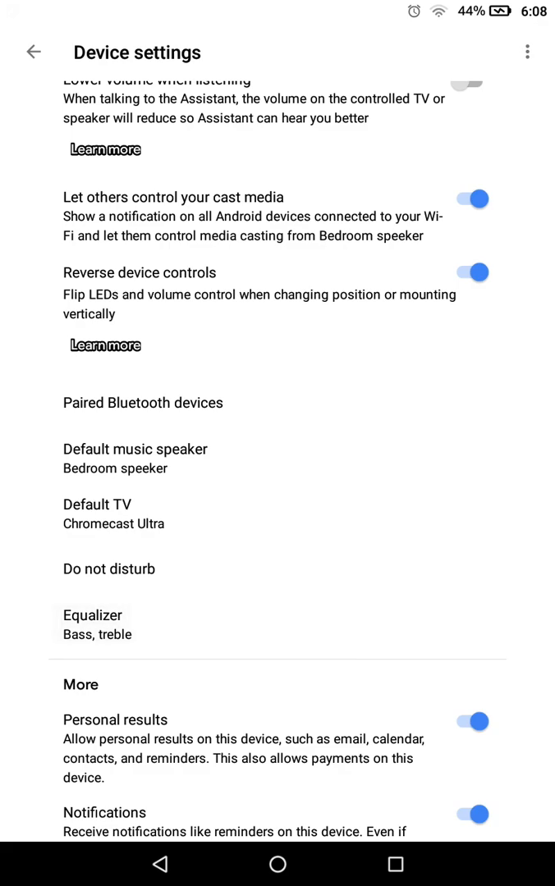
left_click(277, 624)
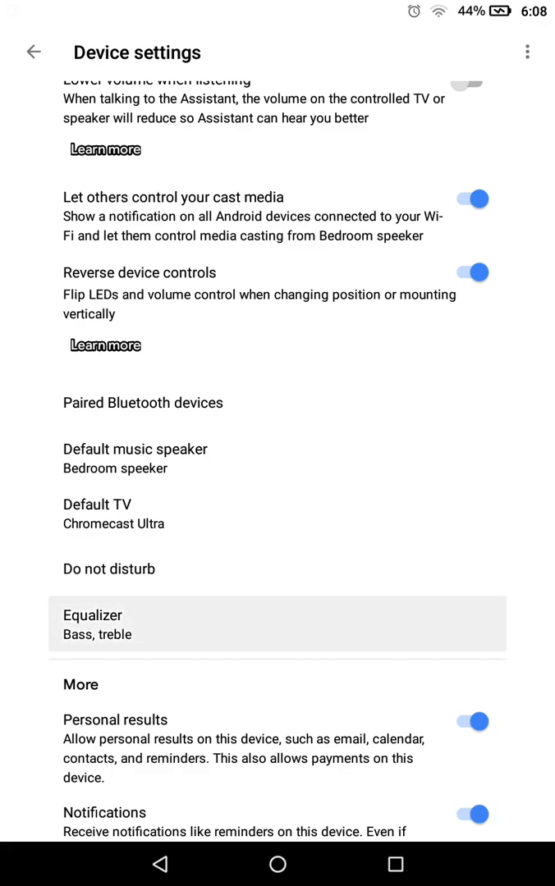
- Lower the Bedroom speaker's bass and treble briefly, then restore both to maximum
left_click(276, 623)
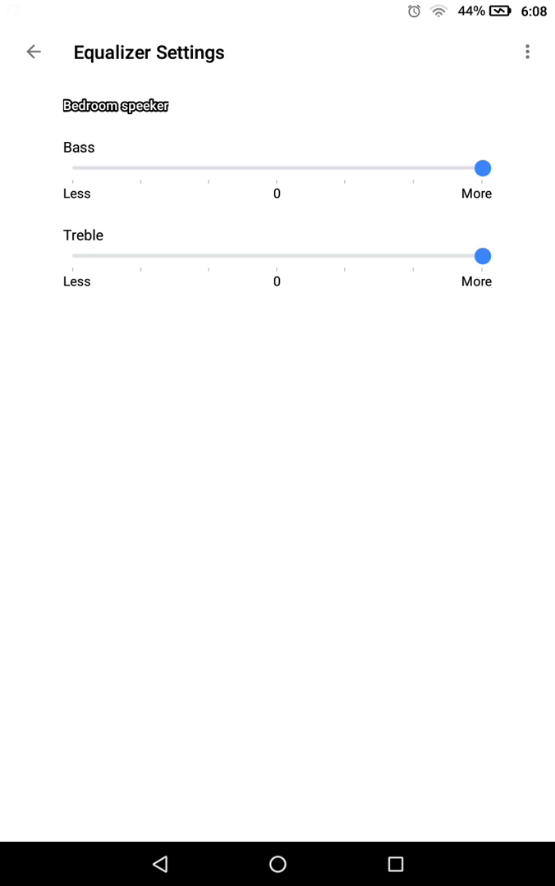
left_click_drag(483, 167, 344, 167)
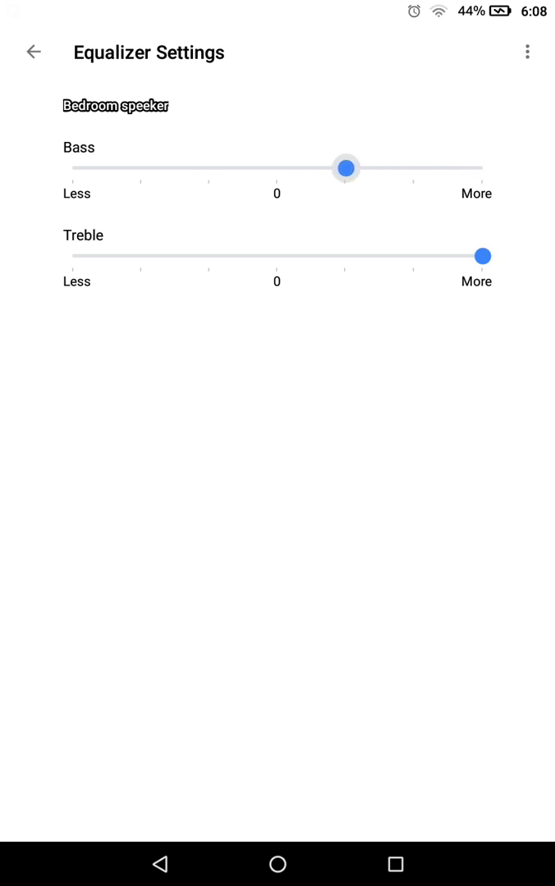
left_click_drag(345, 167, 483, 167)
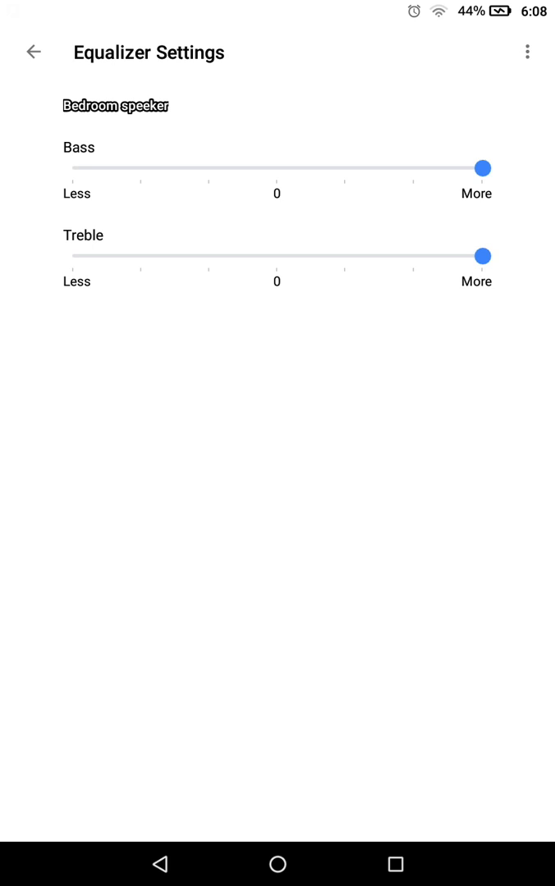
left_click_drag(483, 255, 377, 256)
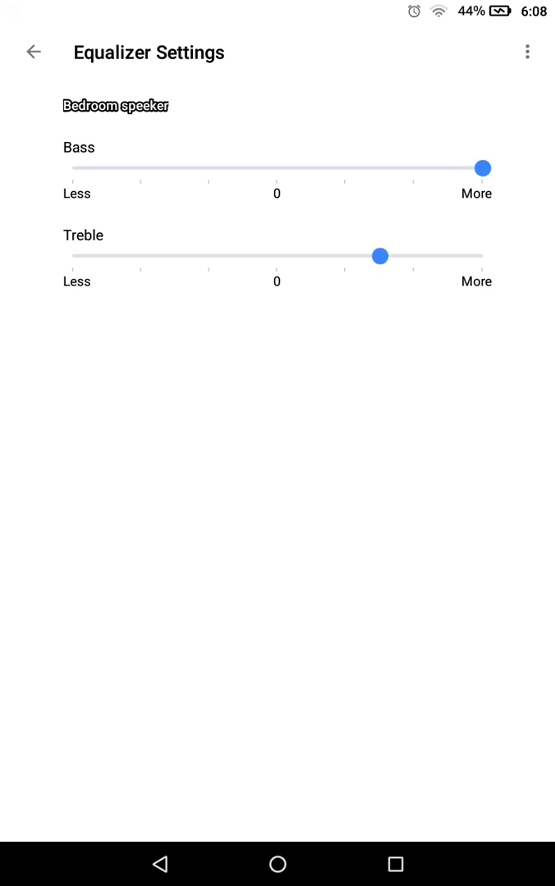
left_click_drag(379, 256, 482, 256)
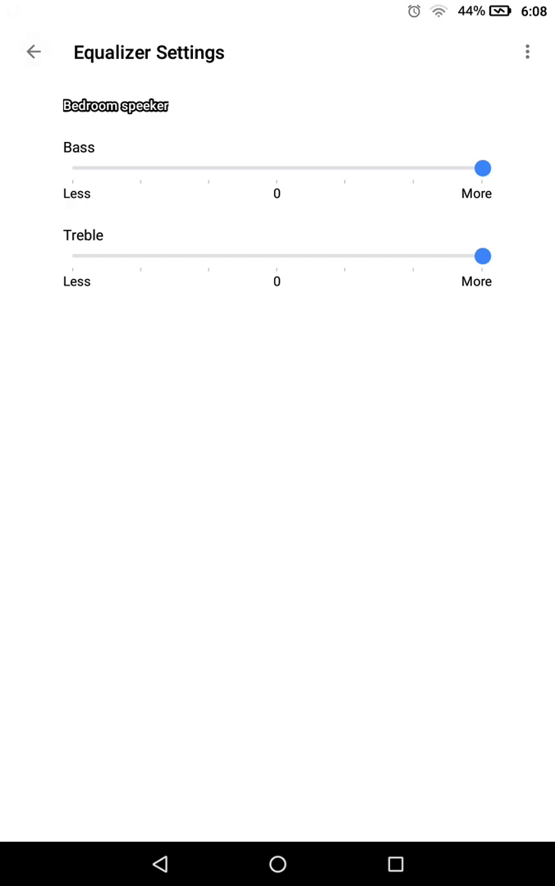
- Back out of the equalizer to the speaker's volume controls, peeking at its overflow options
left_click(33, 53)
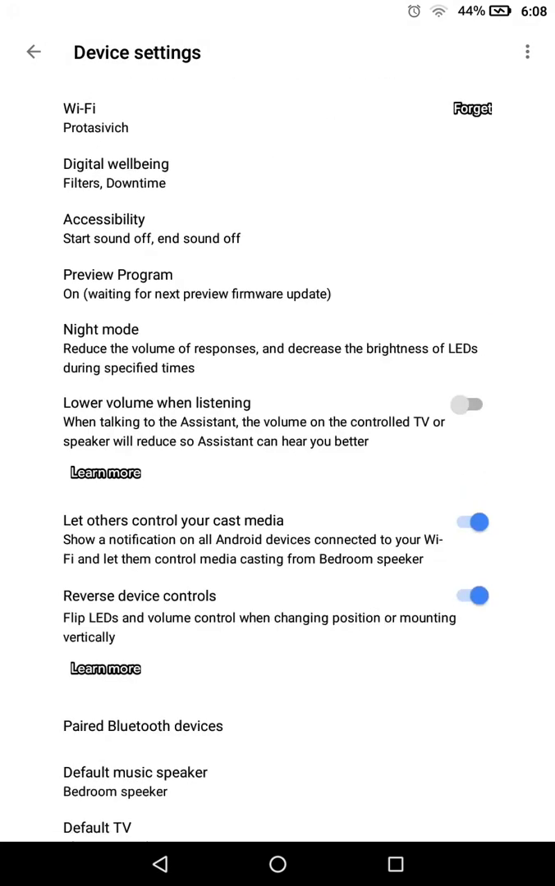
scroll("down", 3)
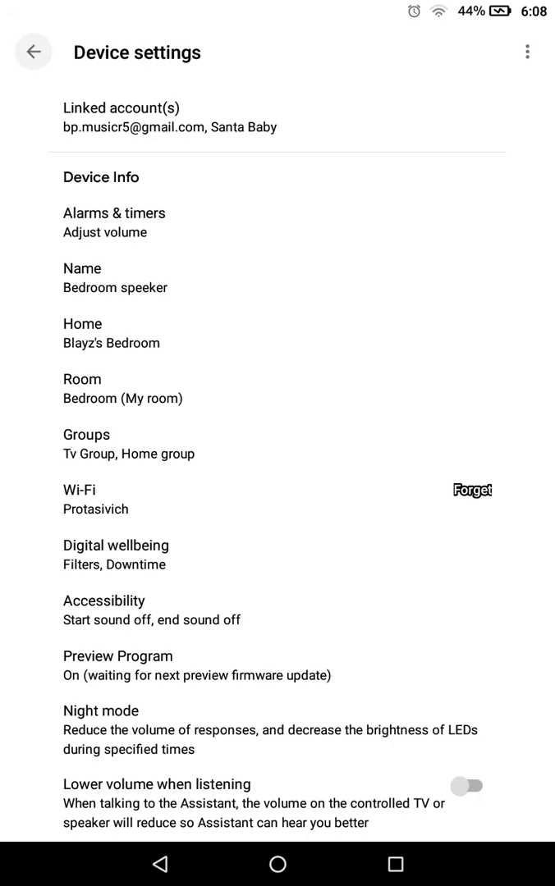
left_click(33, 53)
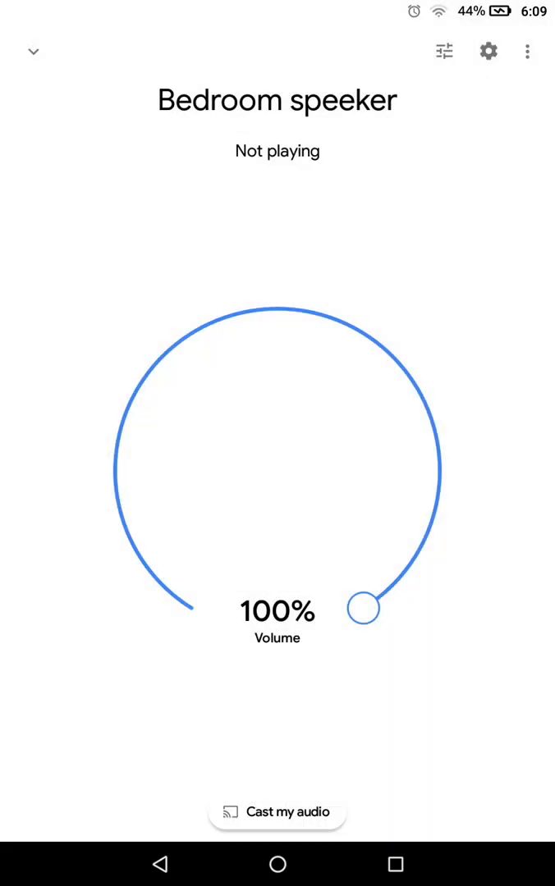
left_click(527, 50)
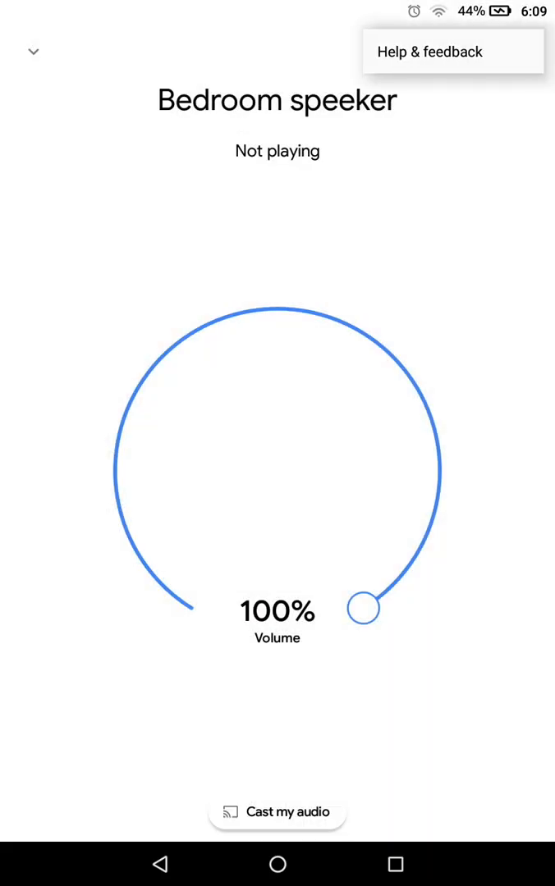
left_click(527, 51)
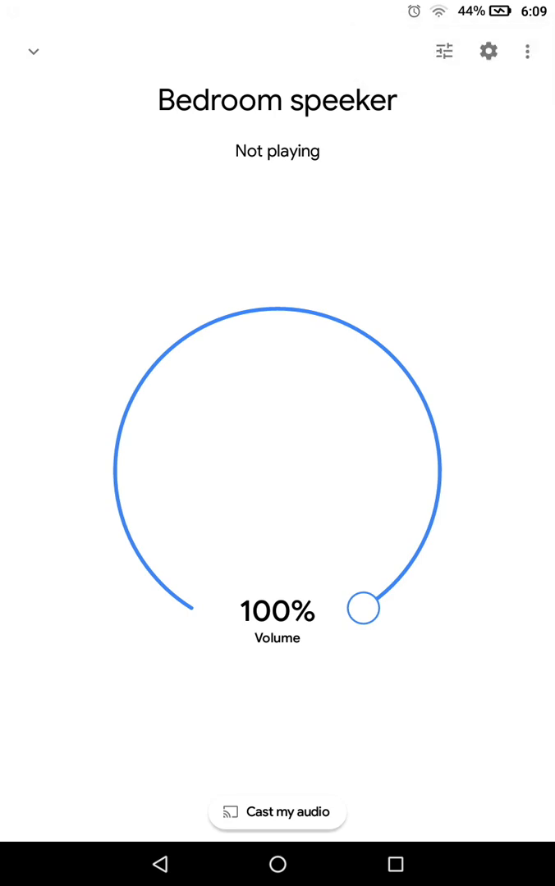
- Return to the home overview and switch to the Account page
left_click(33, 51)
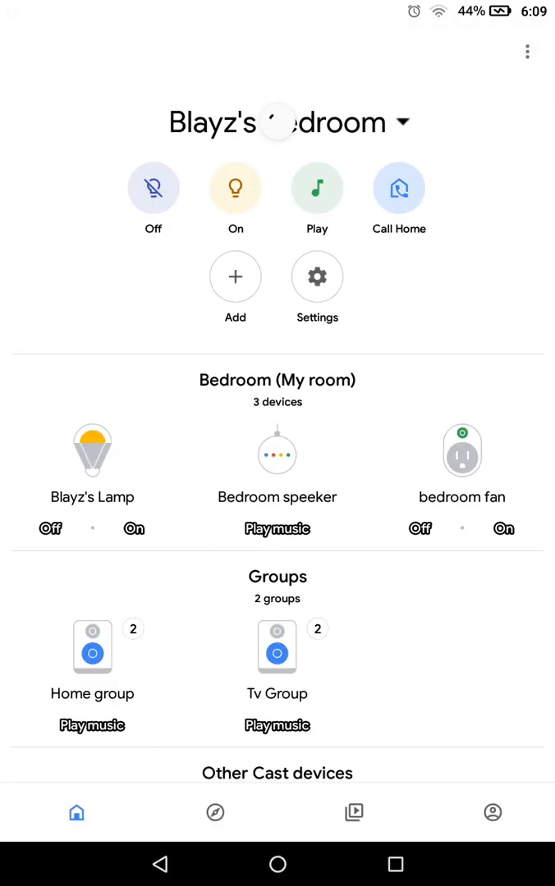
scroll("down", 3)
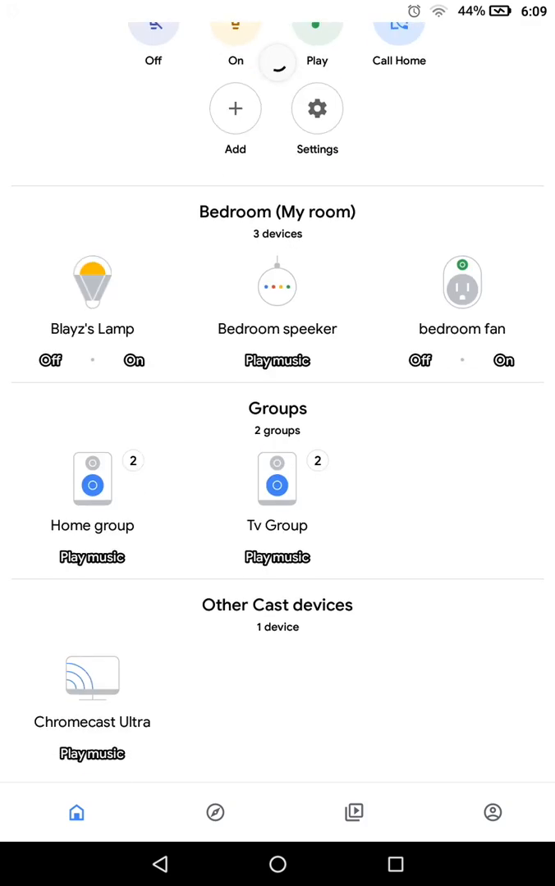
left_click(493, 812)
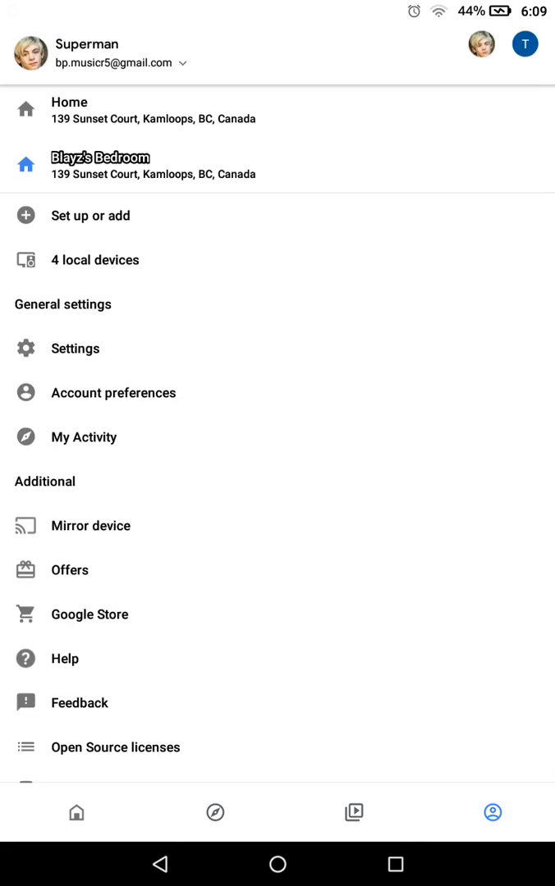
- Browse the Browse and Discover feeds, then go to the account's Assistant settings page
left_click(354, 813)
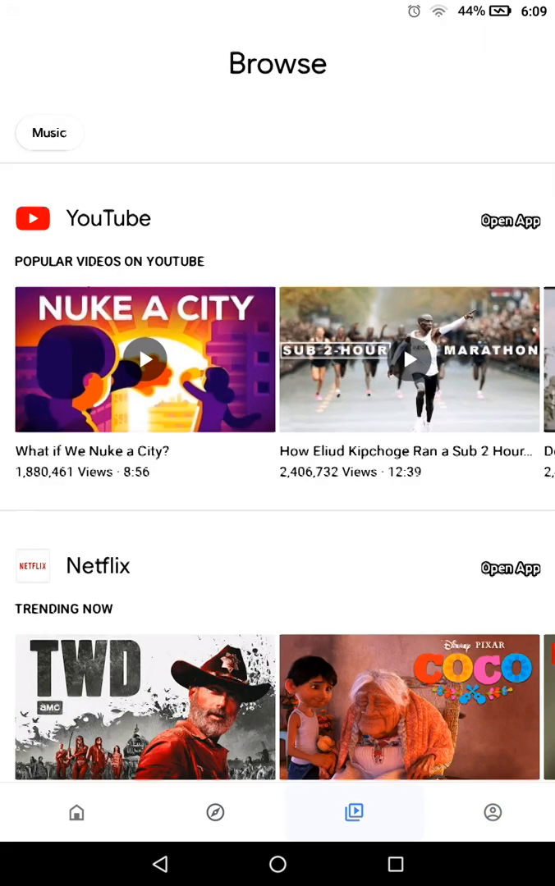
left_click(215, 812)
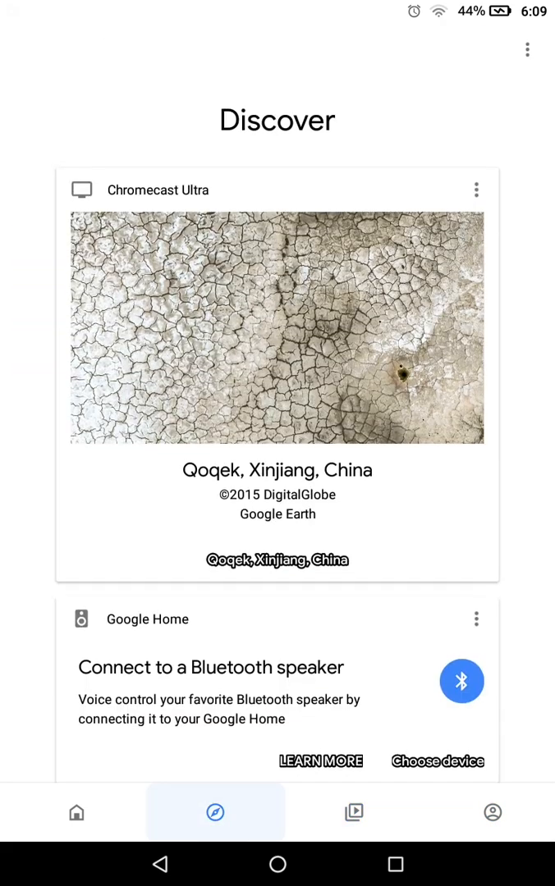
scroll("down", 3)
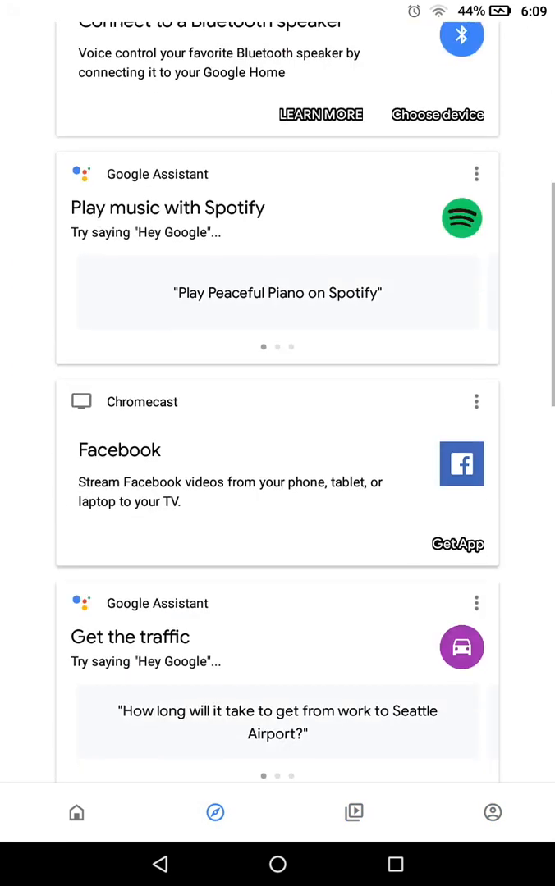
left_click(492, 814)
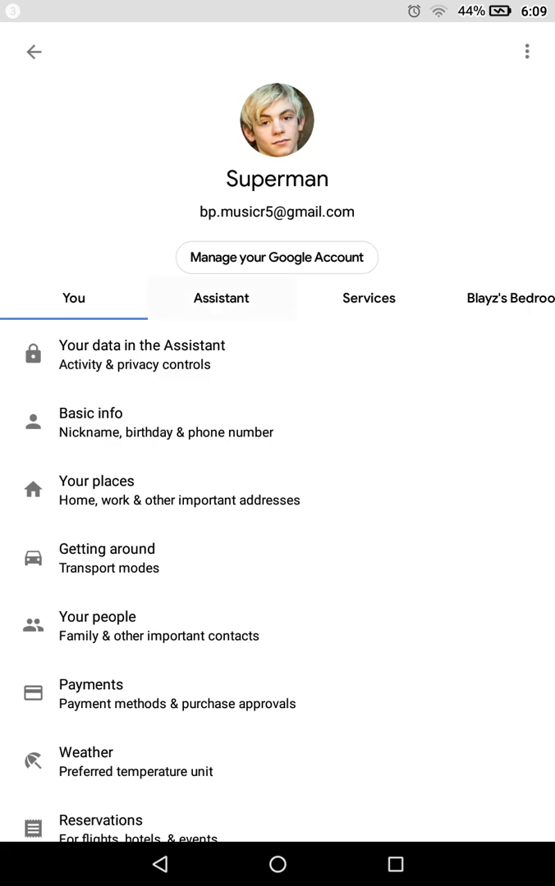
- Review the Assistant and Services settings tabs, then back out to the account page
left_click(220, 298)
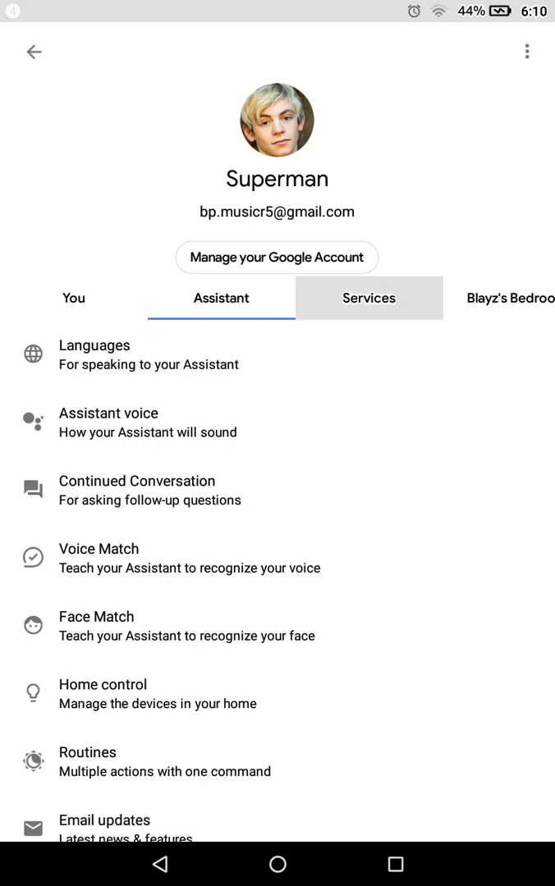
left_click(367, 299)
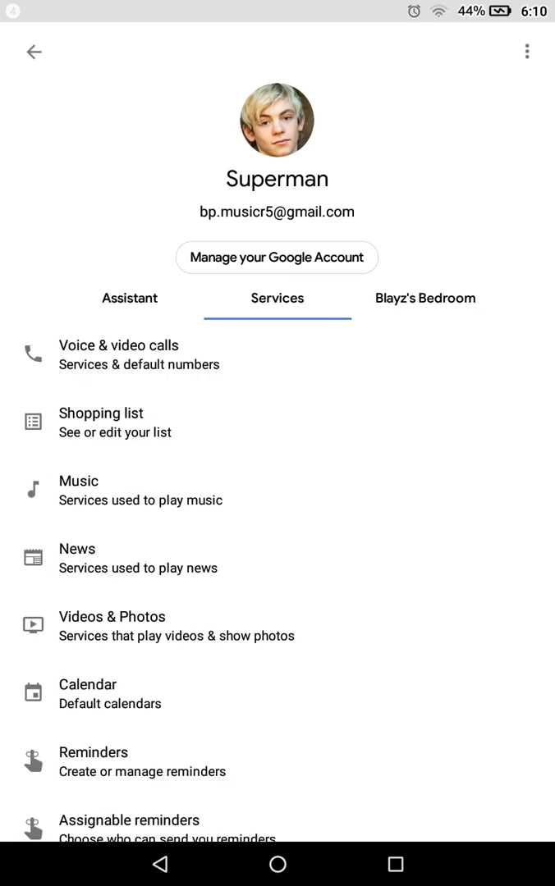
scroll("down", 3)
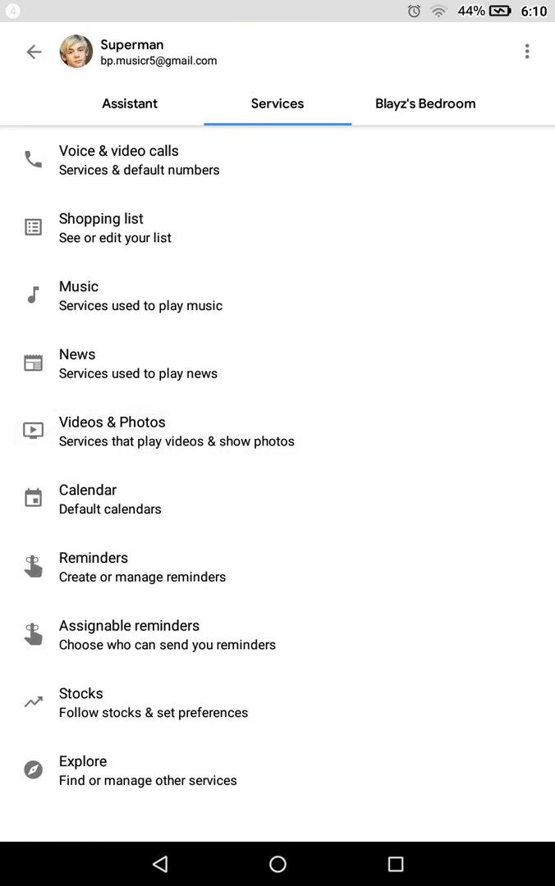
left_click(111, 422)
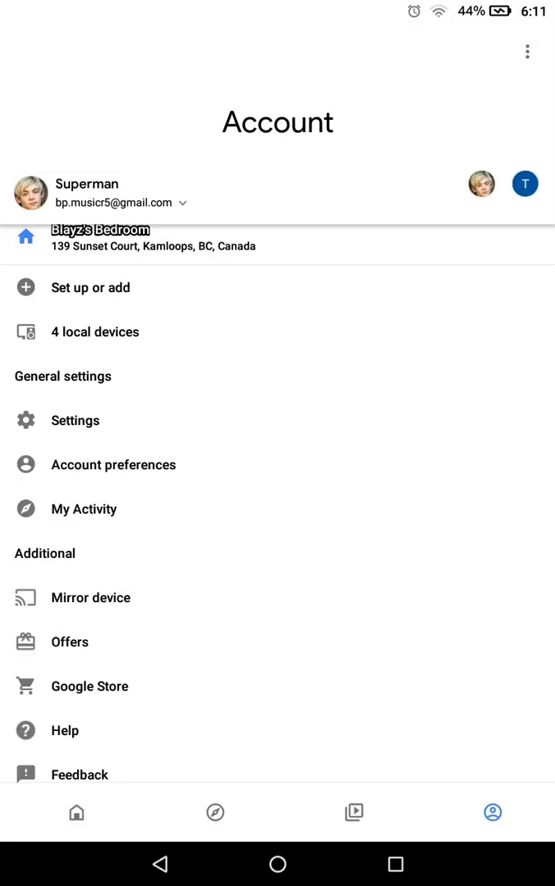
- Return to the Blayz's Bedroom home overview via the Home tab
left_click(75, 812)
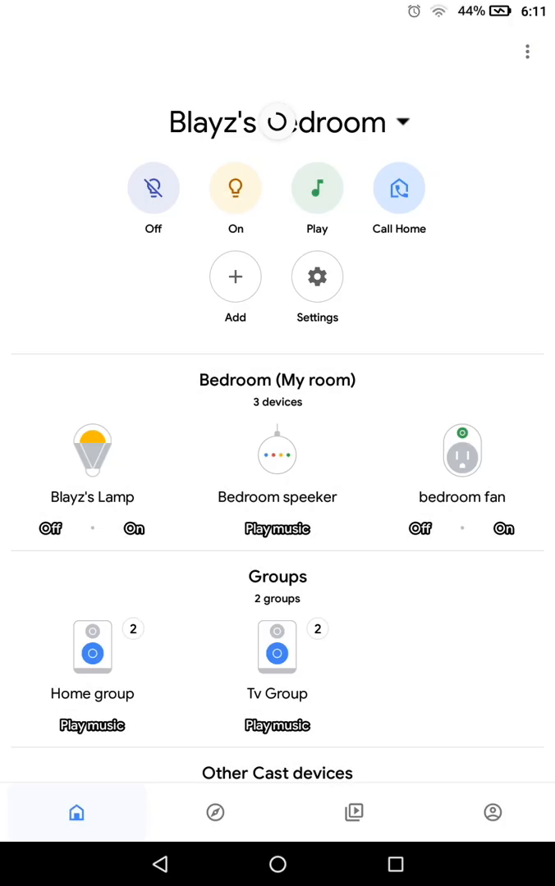
scroll("down", 3)
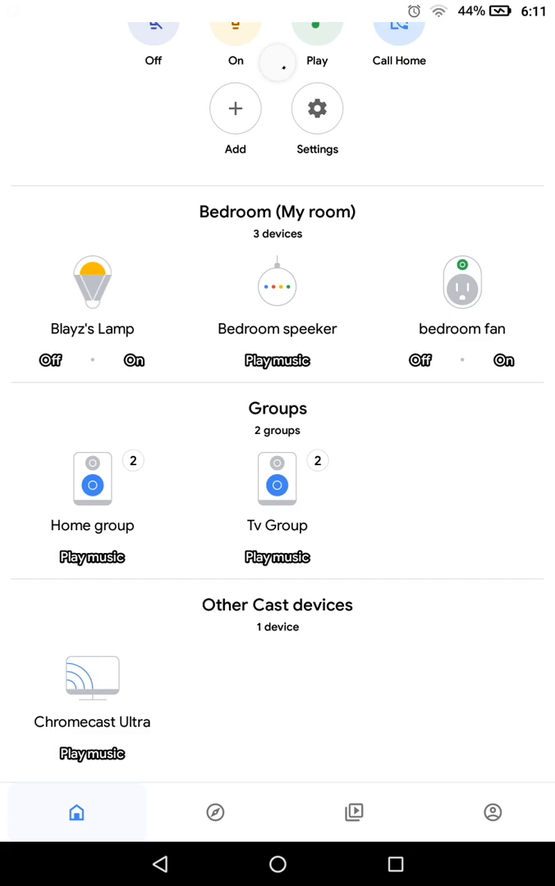
left_click(92, 692)
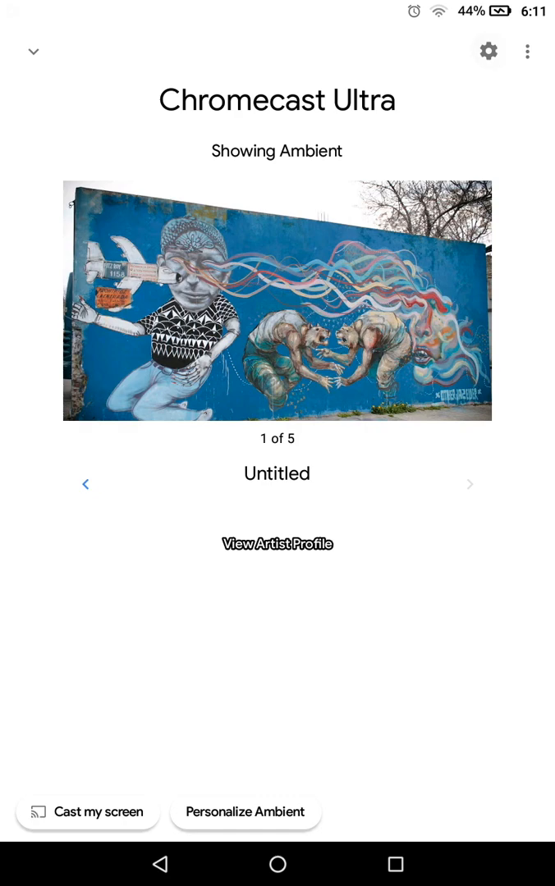
left_click(488, 50)
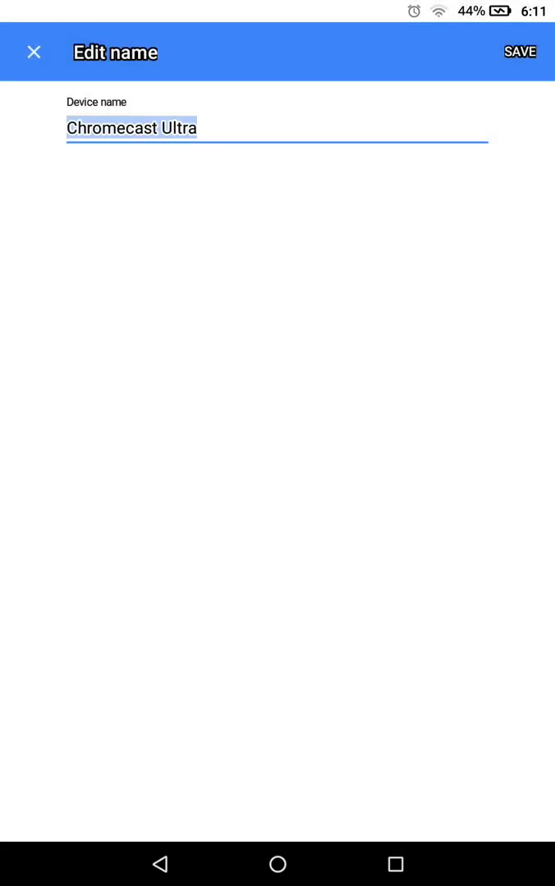
left_click(131, 128)
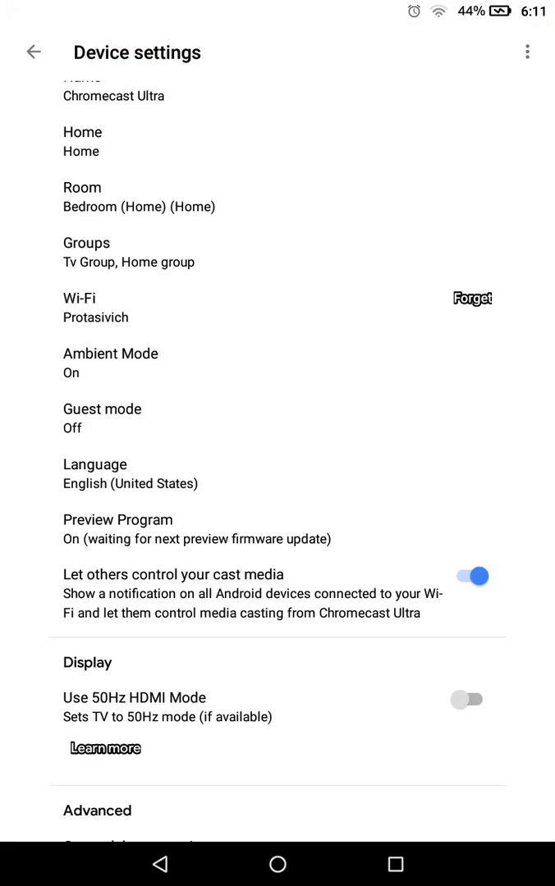
scroll("down", 3)
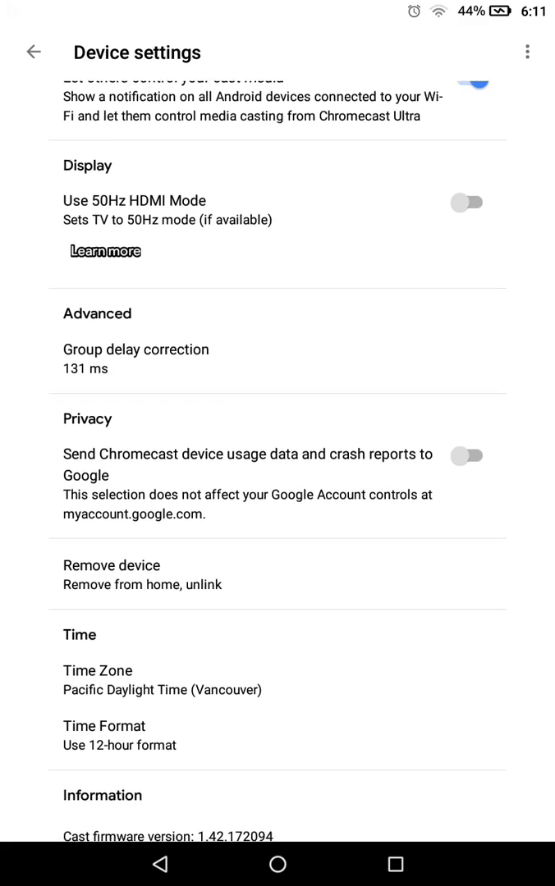
scroll("down", 3)
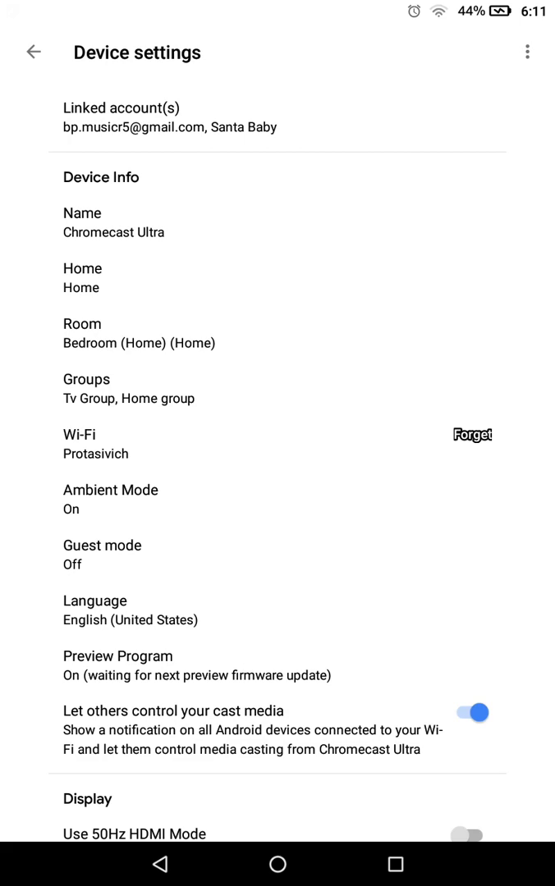
- Switch the Chromecast Ultra's Guest mode on and back off, then return to its page
left_click(102, 545)
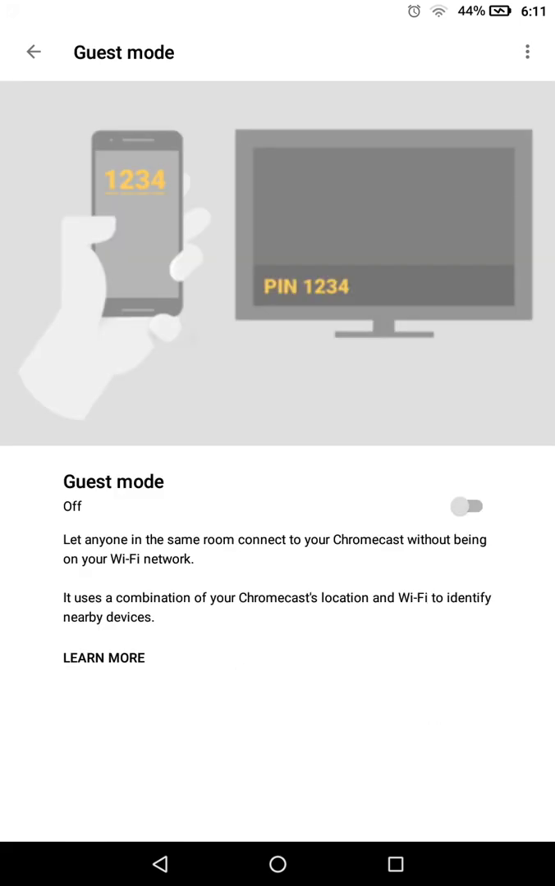
left_click(466, 505)
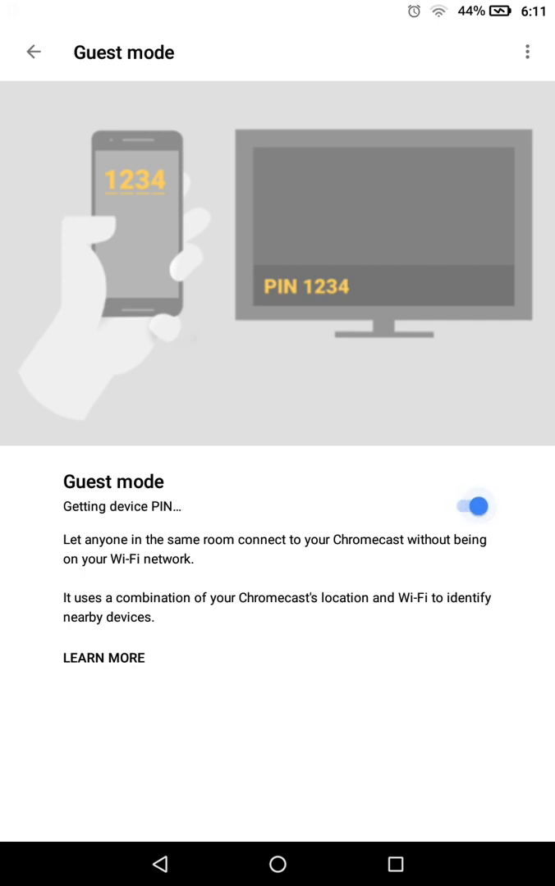
left_click(469, 505)
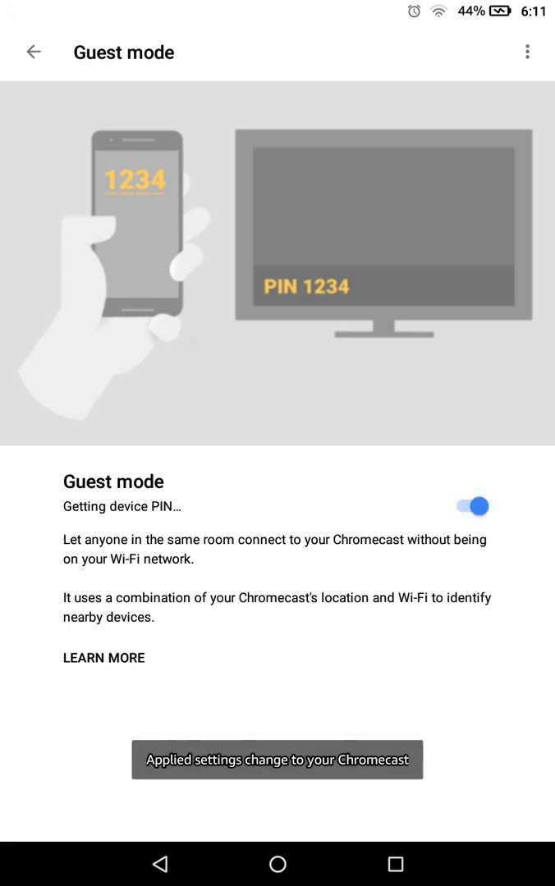
left_click(466, 505)
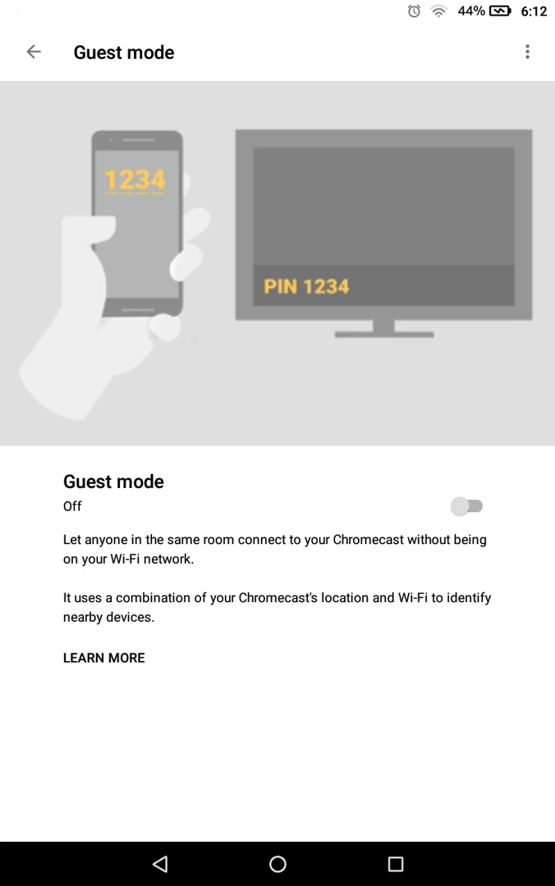
left_click(33, 53)
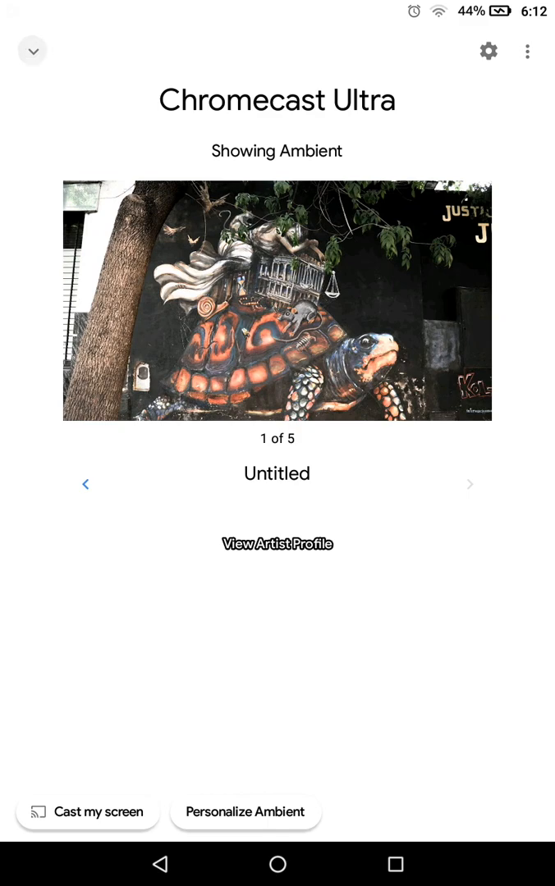
- Collapse the Chromecast Ultra screen and select the Blayz's Bedroom home overview
left_click(33, 50)
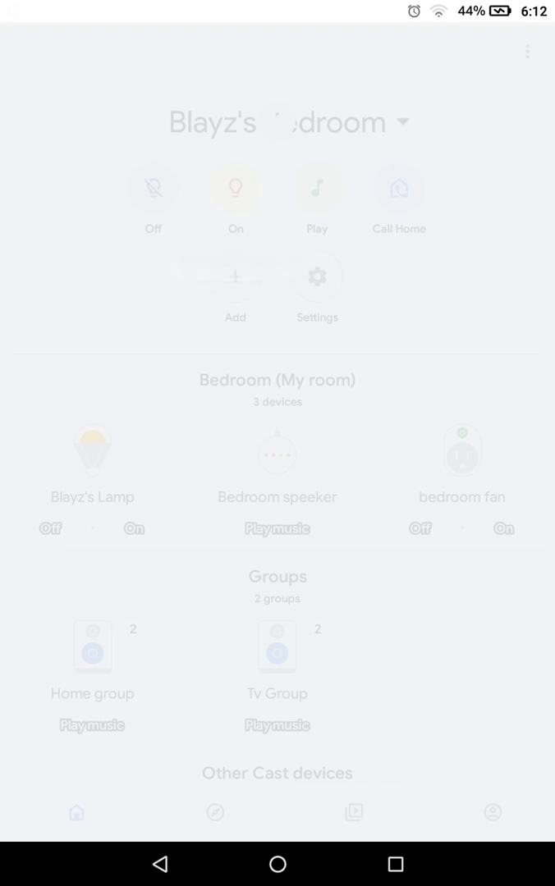
left_click(235, 187)
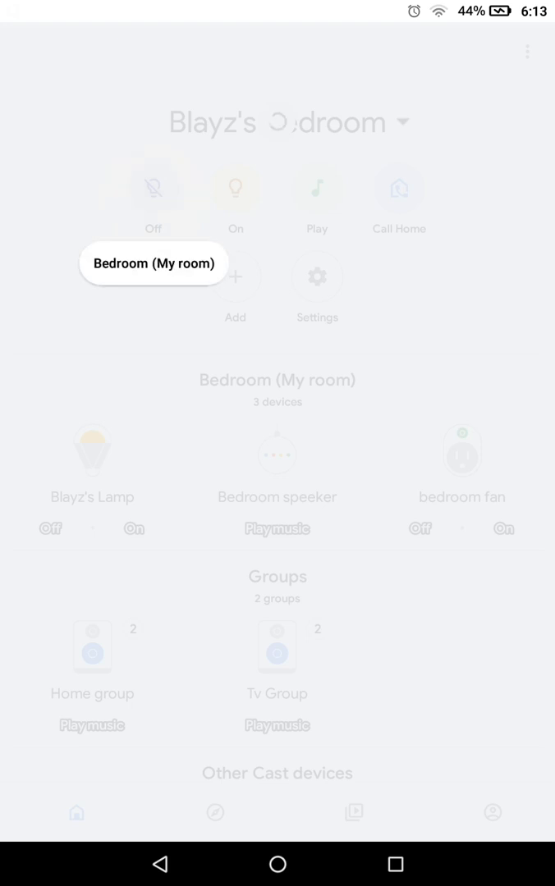
left_click(152, 187)
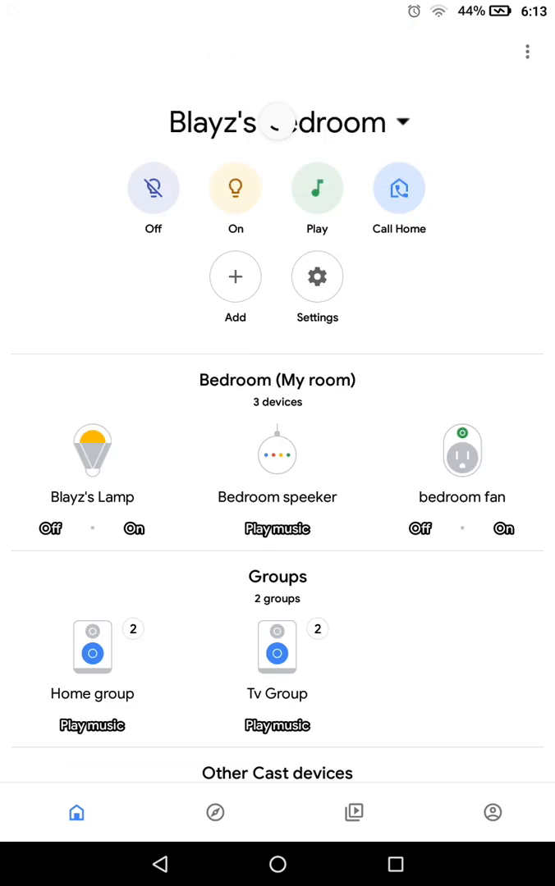
- Scroll through the Discover feed of suggestions
left_click(213, 812)
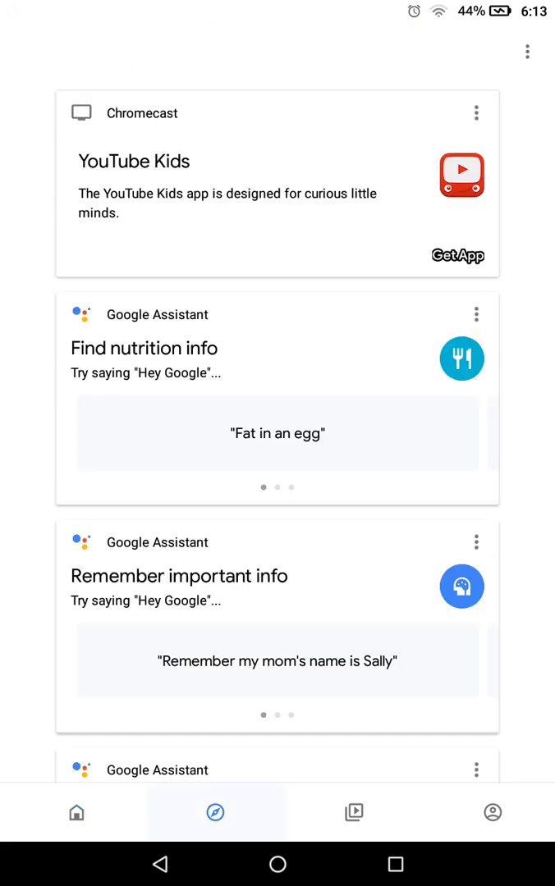
scroll("down", 3)
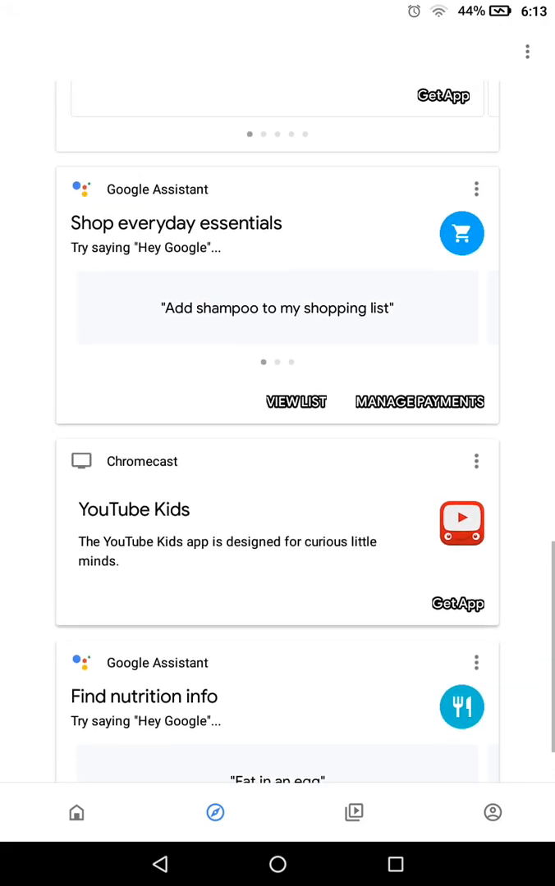
scroll("down", 3)
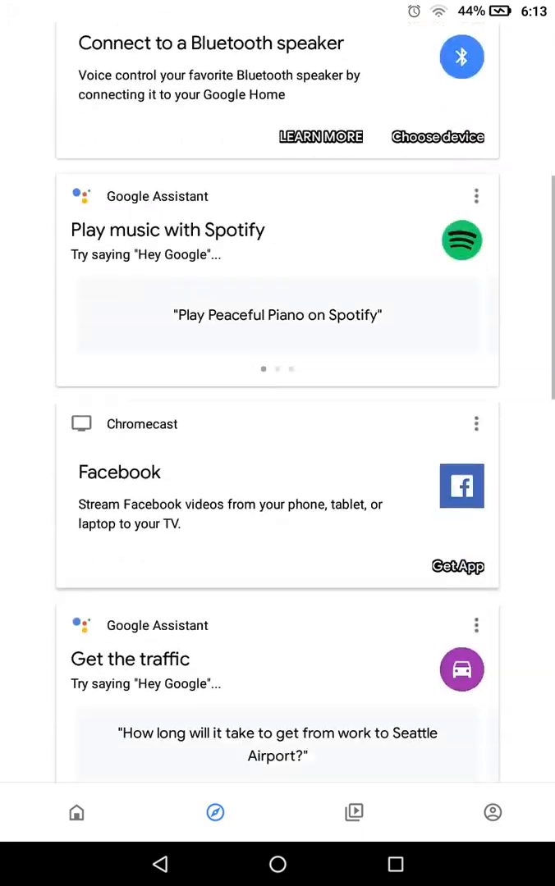
scroll("down", 3)
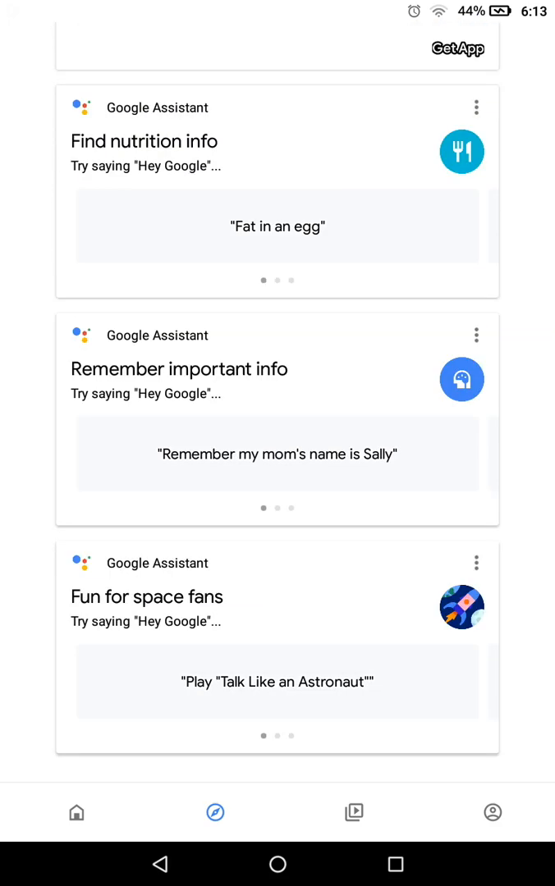
scroll("down", 3)
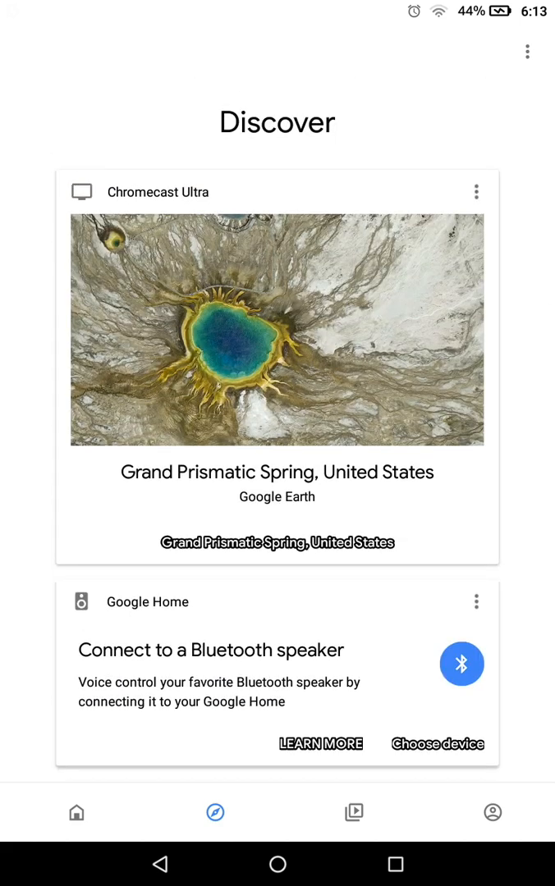
- Scroll the Browse page showing popular shows, linked streaming services and suggested add-ons
left_click(354, 812)
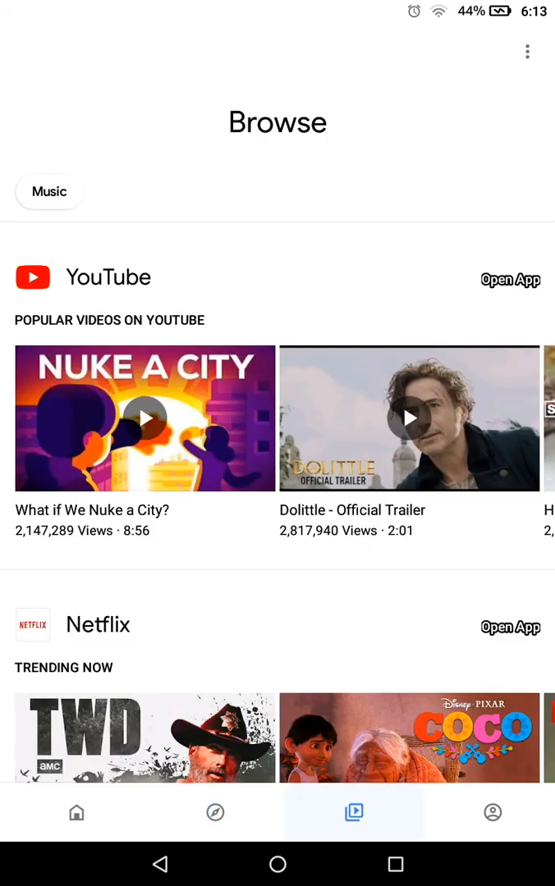
scroll("down", 3)
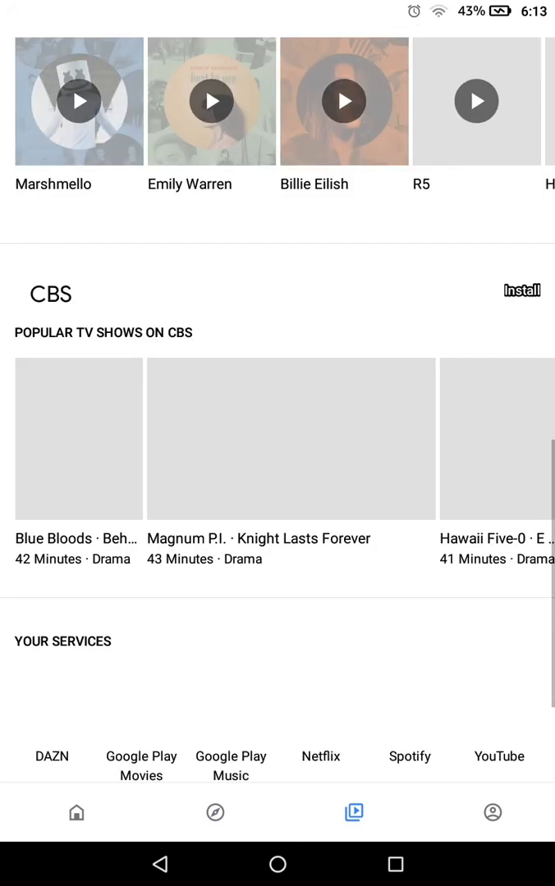
scroll("down", 3)
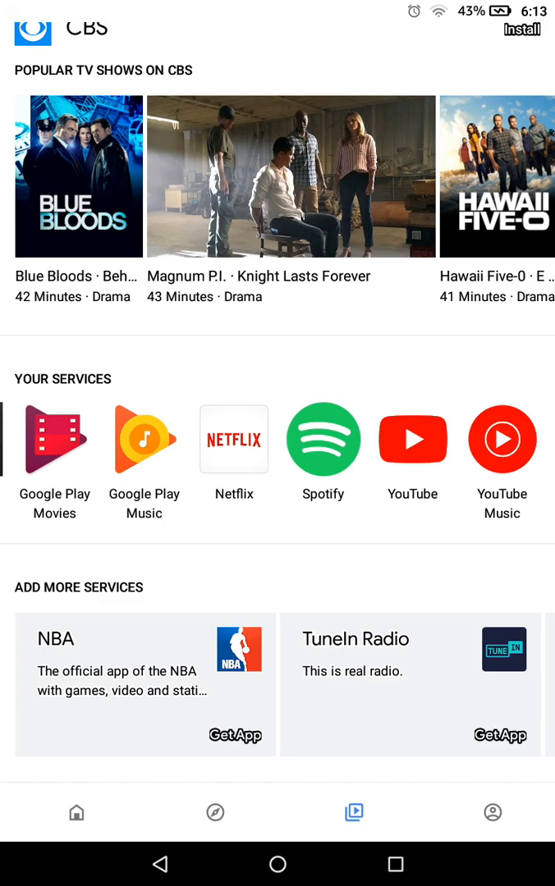
- View the account page listing homes, set-up and local devices and general settings
left_click(492, 813)
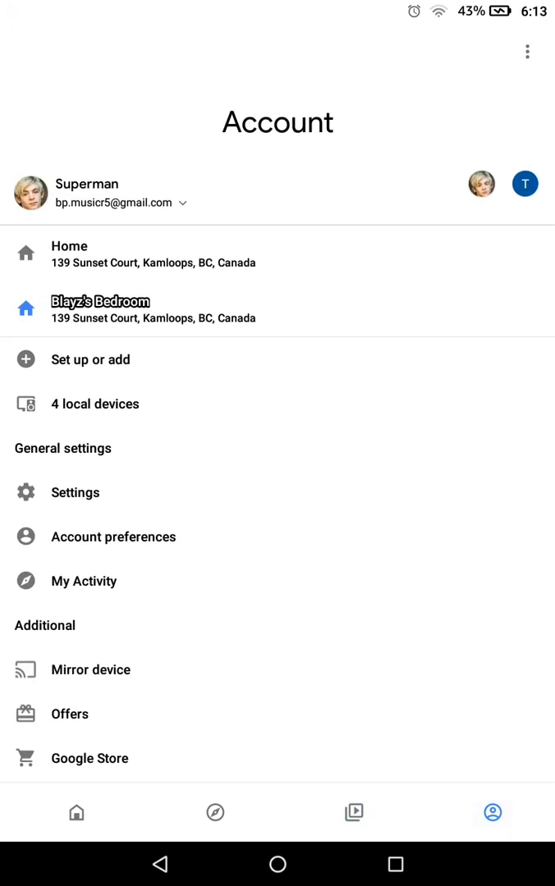
scroll("down", 3)
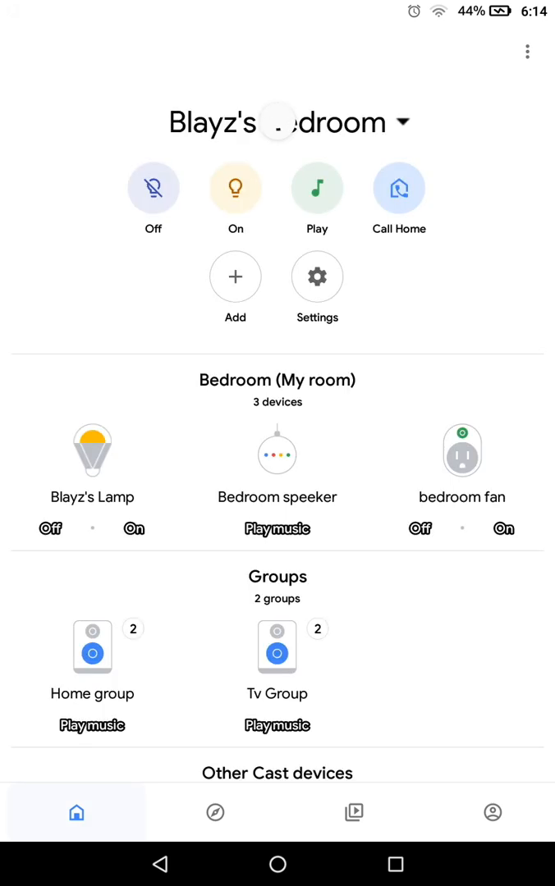
left_click(492, 812)
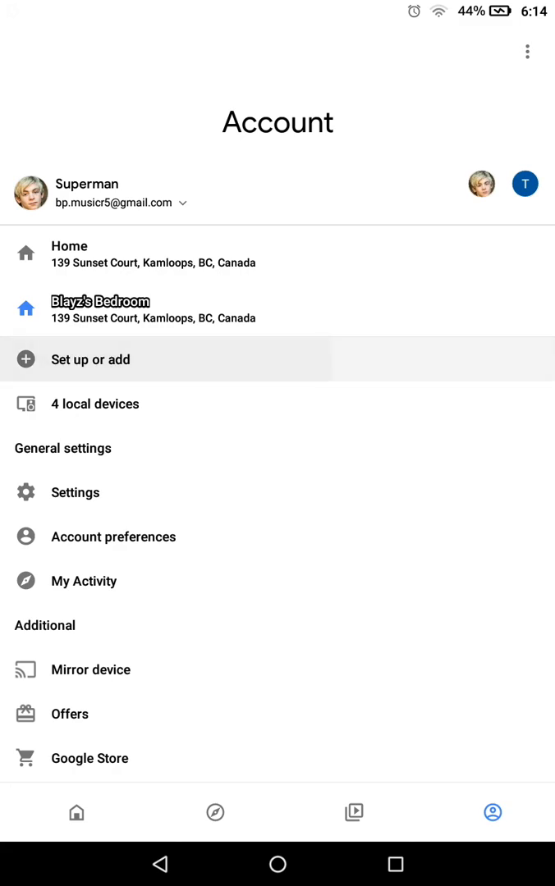
- Begin device setup up to the Choose a home screen, then return to the Blayz's Bedroom overview
left_click(92, 359)
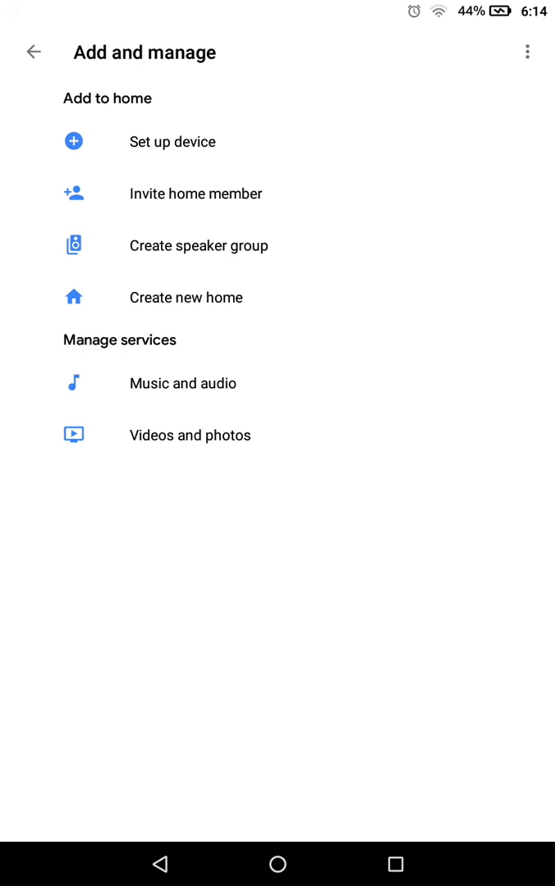
left_click(172, 141)
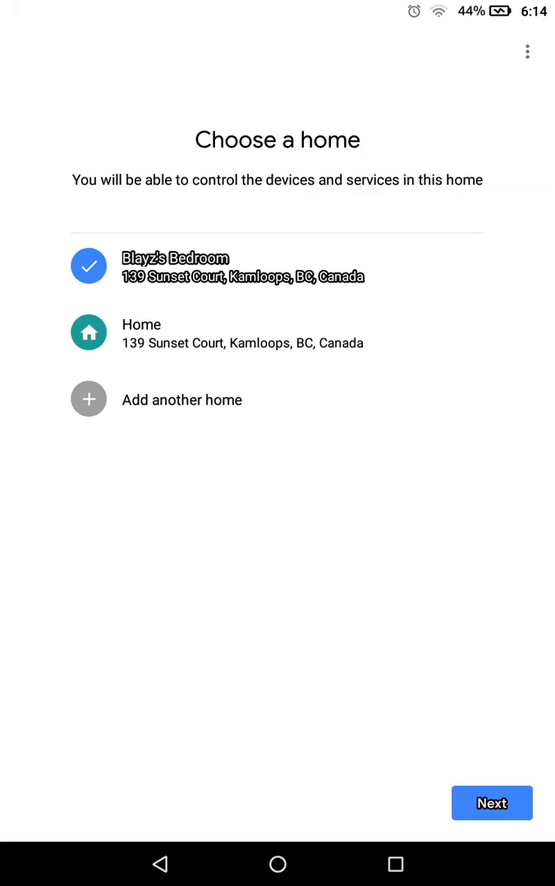
left_click(491, 803)
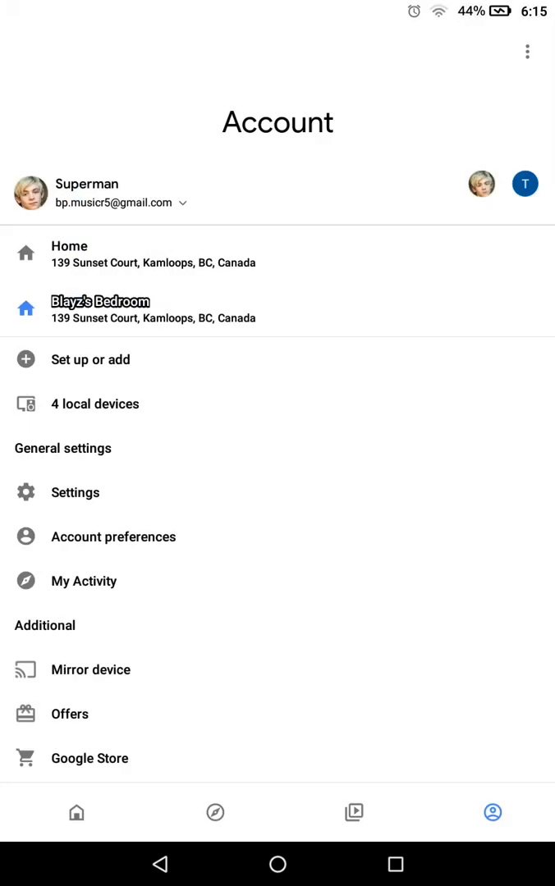
left_click(100, 302)
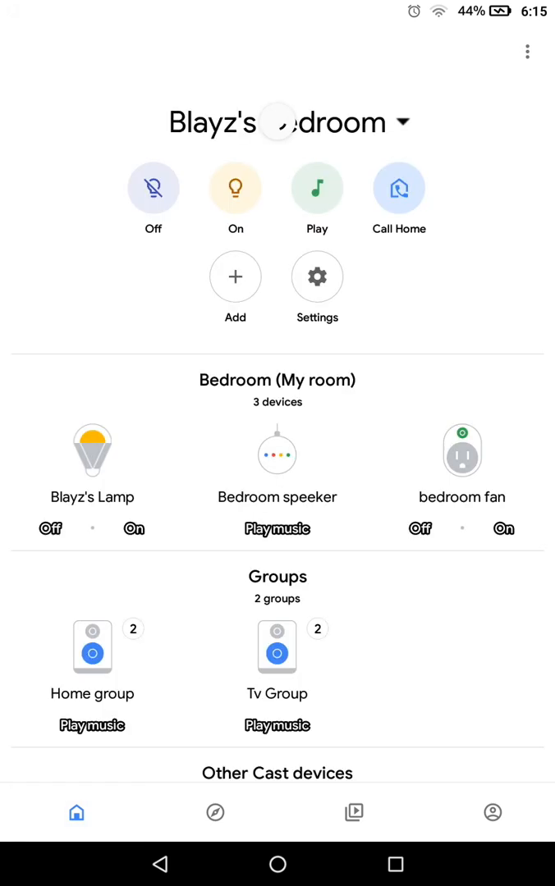